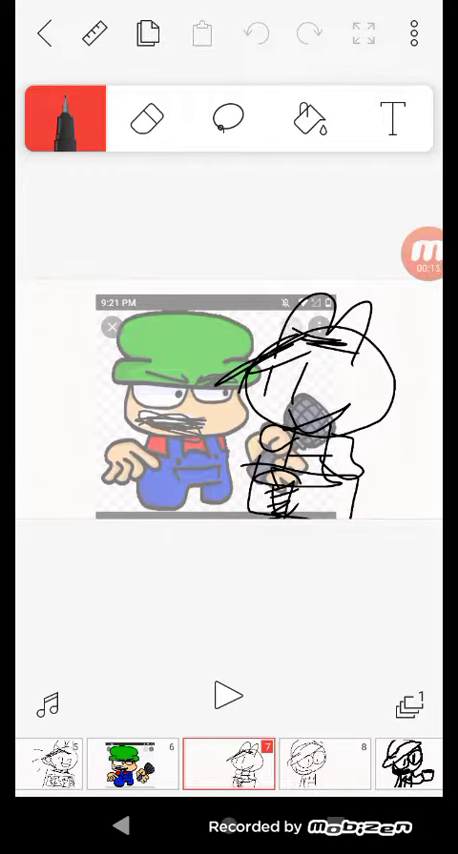
# - Sketch two rough cartoon characters side by side on a new frame with the pen tool
pyautogui.click(324, 762)
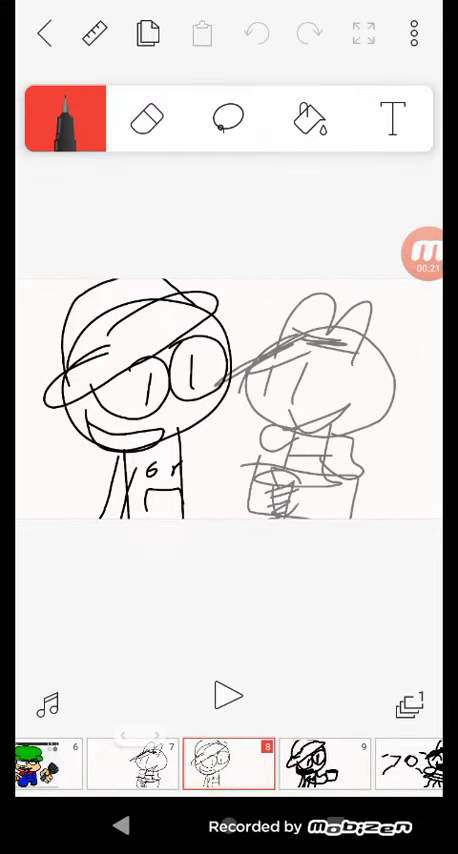
pyautogui.click(228, 696)
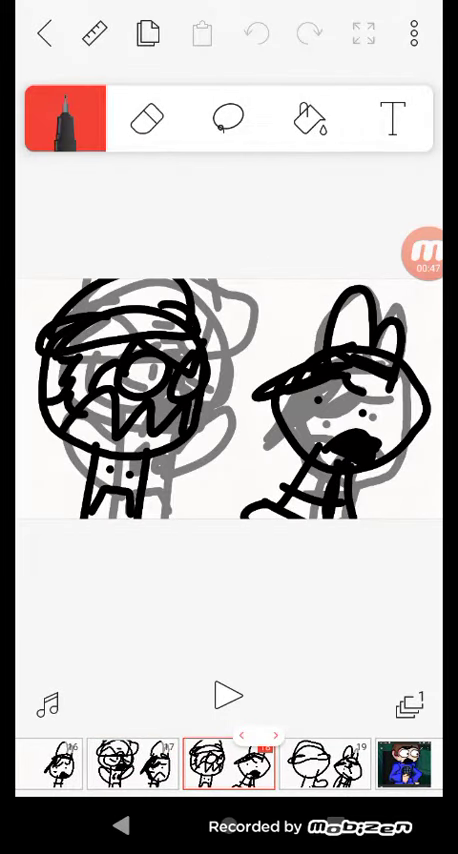
pyautogui.click(228, 694)
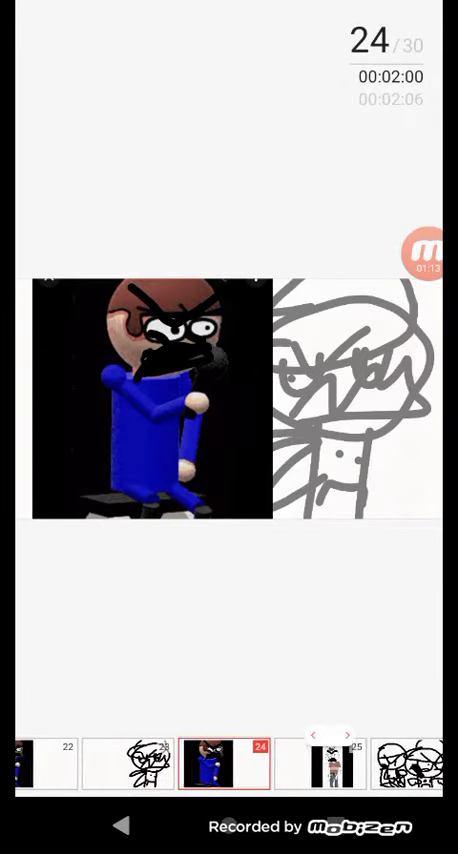
# - Stop playback and hand-letter THE END on the final frame over the onion-skin sketches
pyautogui.click(348, 736)
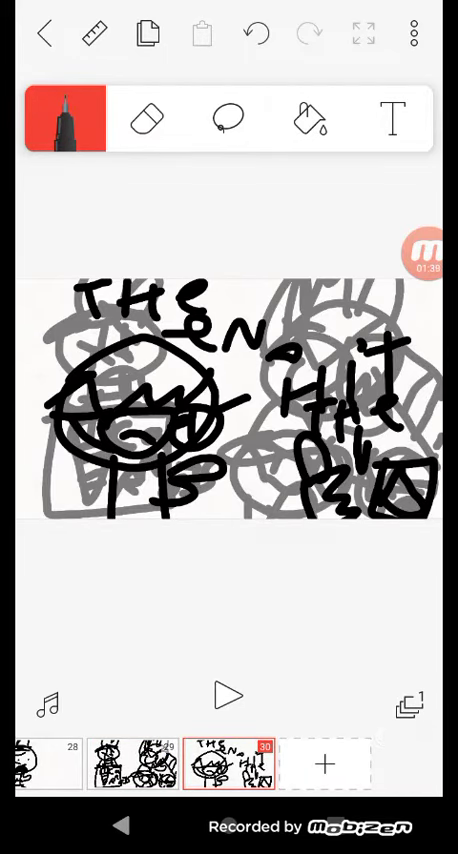
pyautogui.click(422, 244)
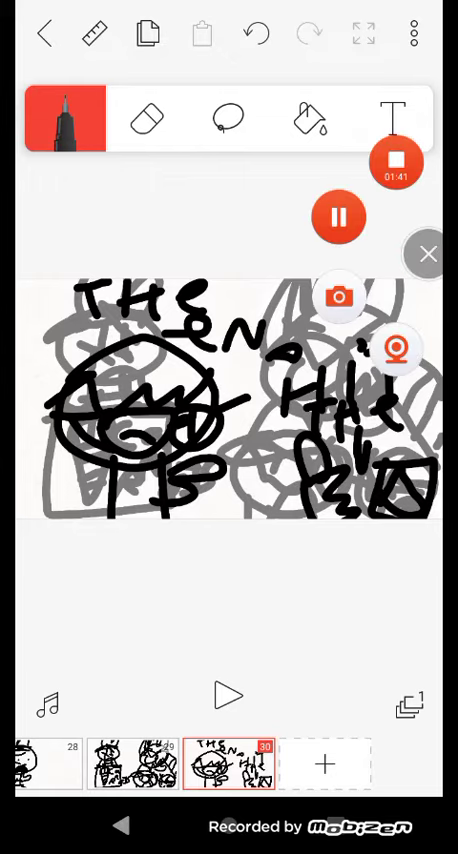